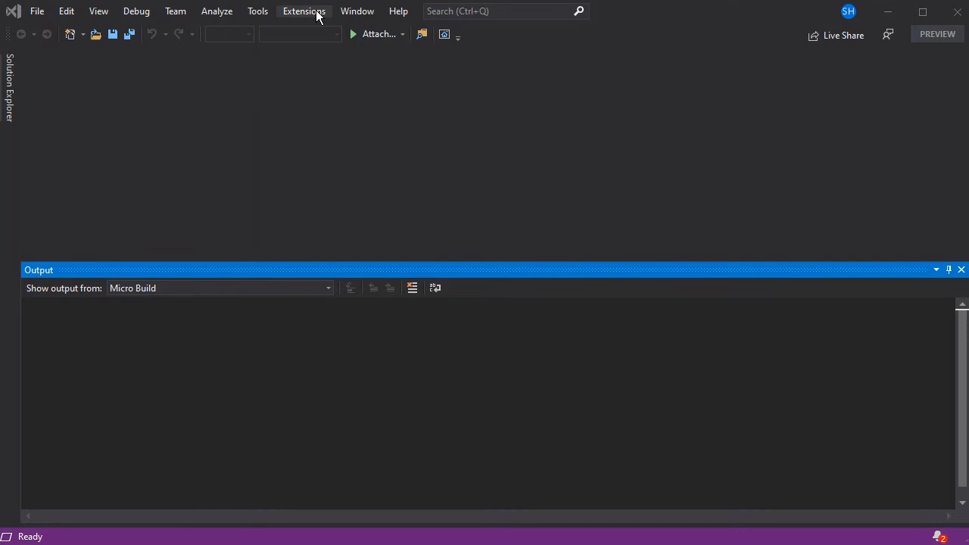
- Choose De-Activate License from the vMicro extension menu to prompt license removal
left_click(303, 10)
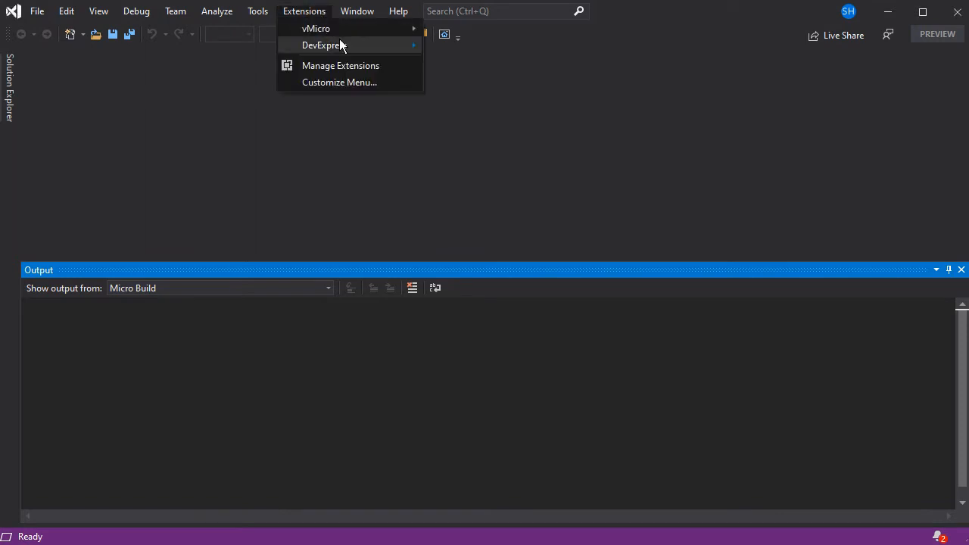
mouse_move(316, 28)
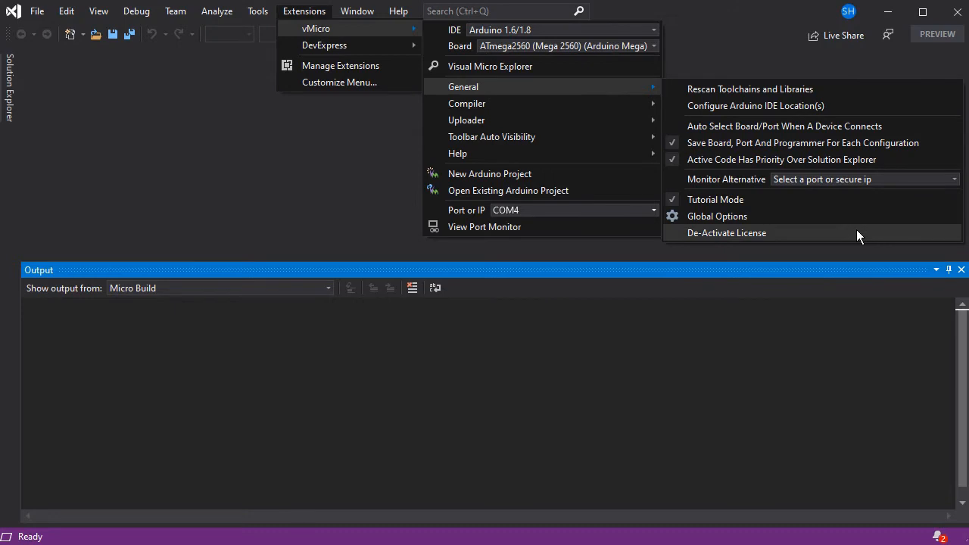
left_click(726, 232)
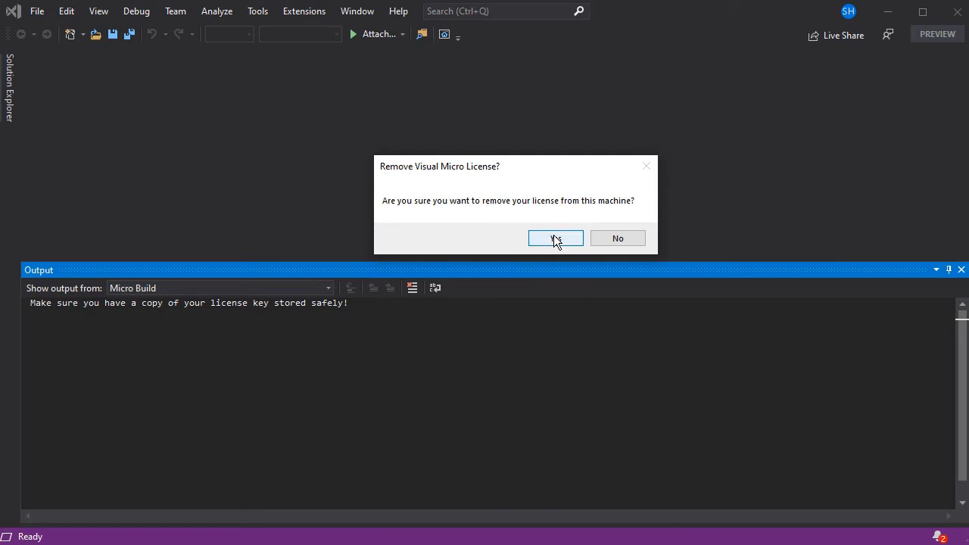
- Confirm removal of the Visual Micro license and select the key in the Output window
left_click(555, 237)
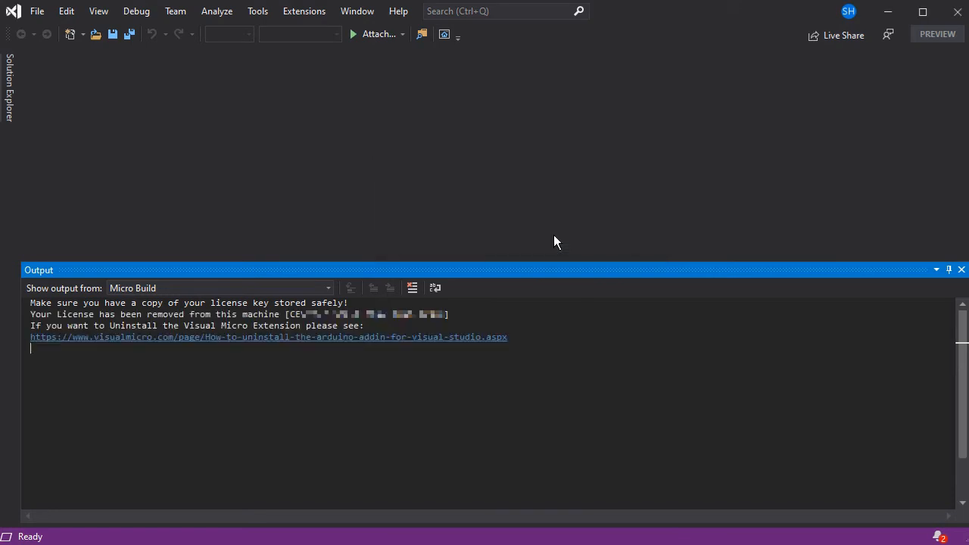
mouse_move(408, 331)
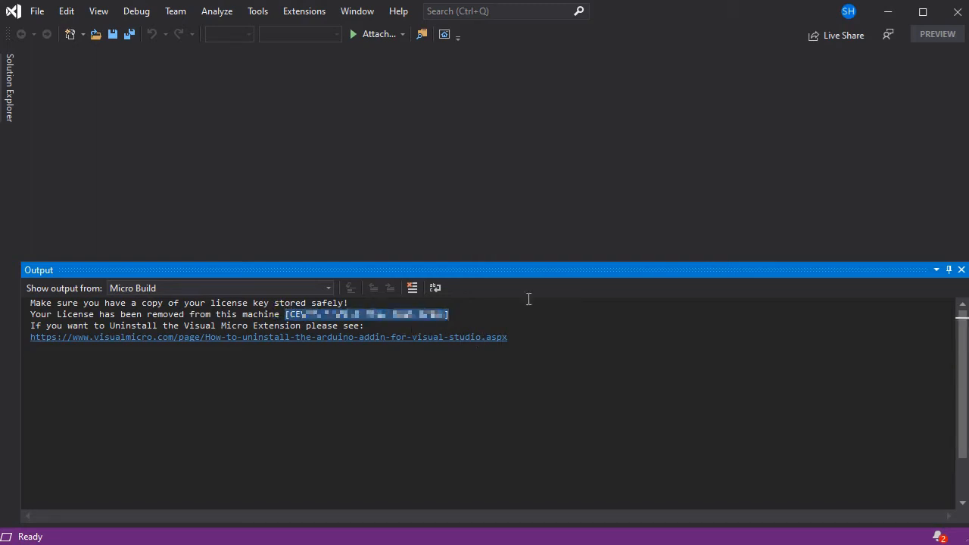
mouse_move(734, 458)
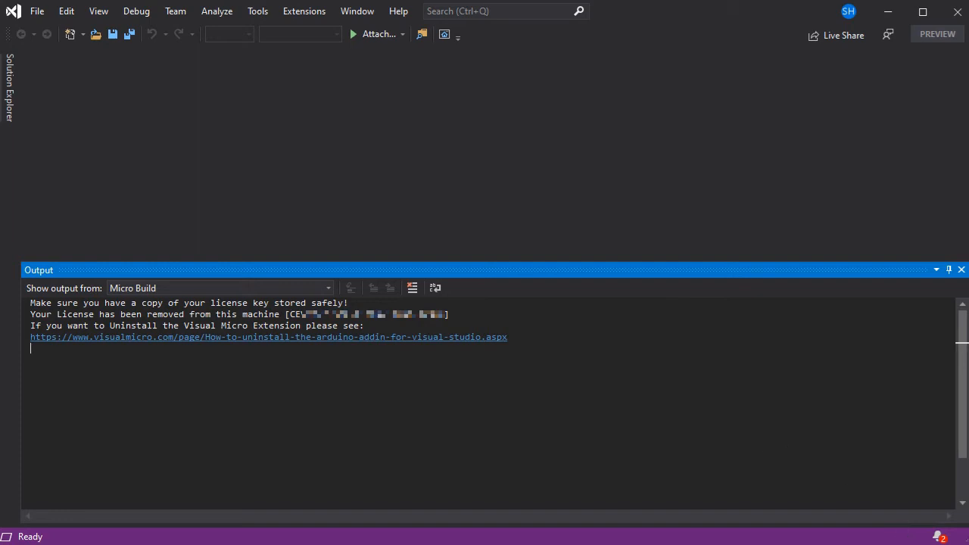
mouse_move(568, 318)
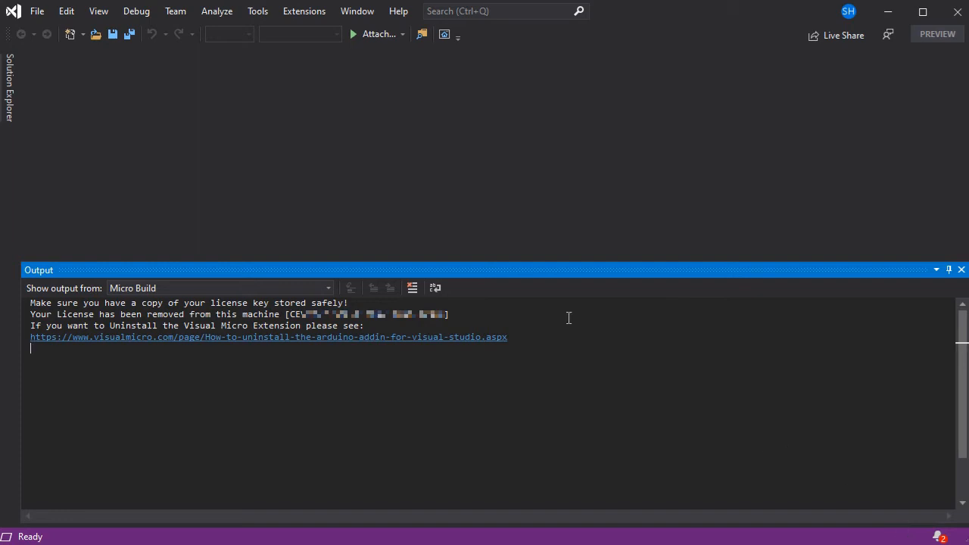
left_click(961, 269)
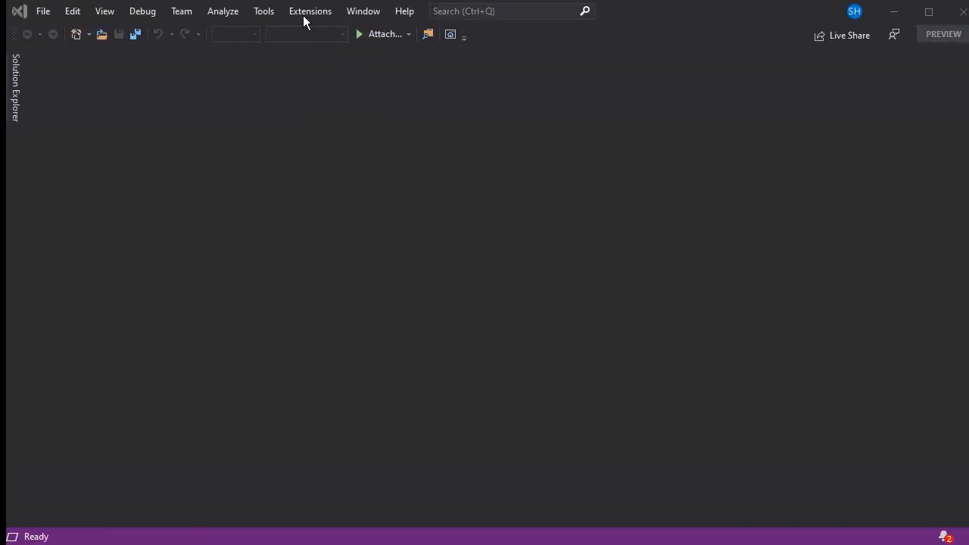
- Activate Visual Micro with the purchased license key, then reopen Extensions to verify
left_click(311, 10)
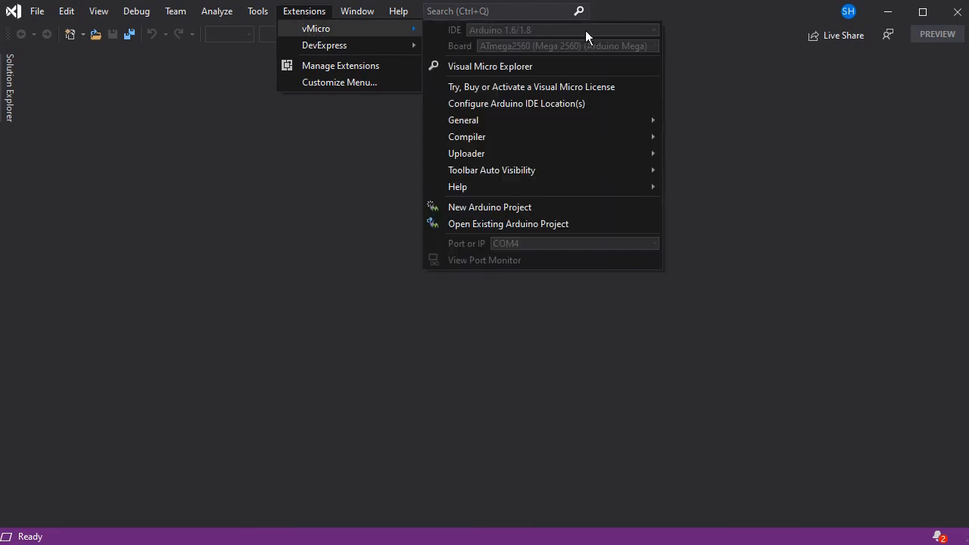
mouse_move(646, 99)
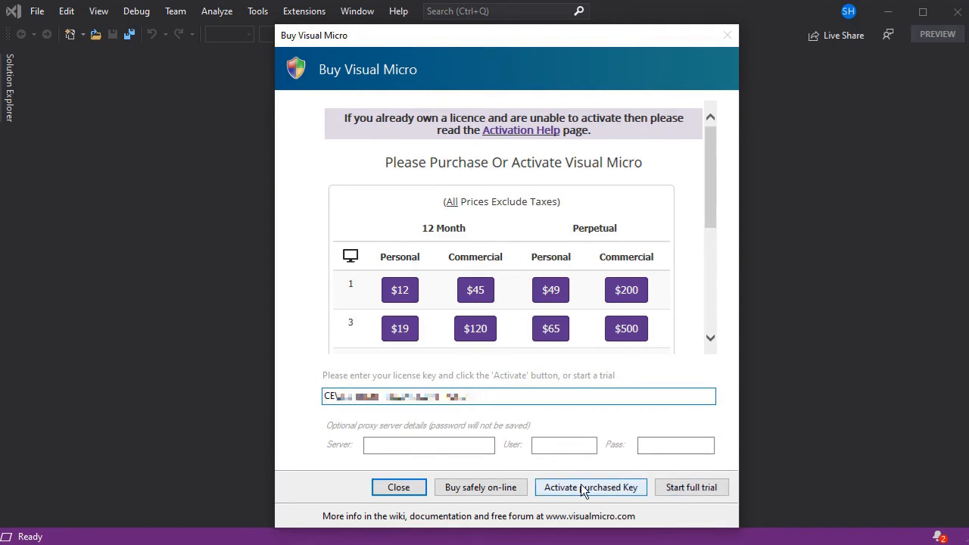
left_click(591, 486)
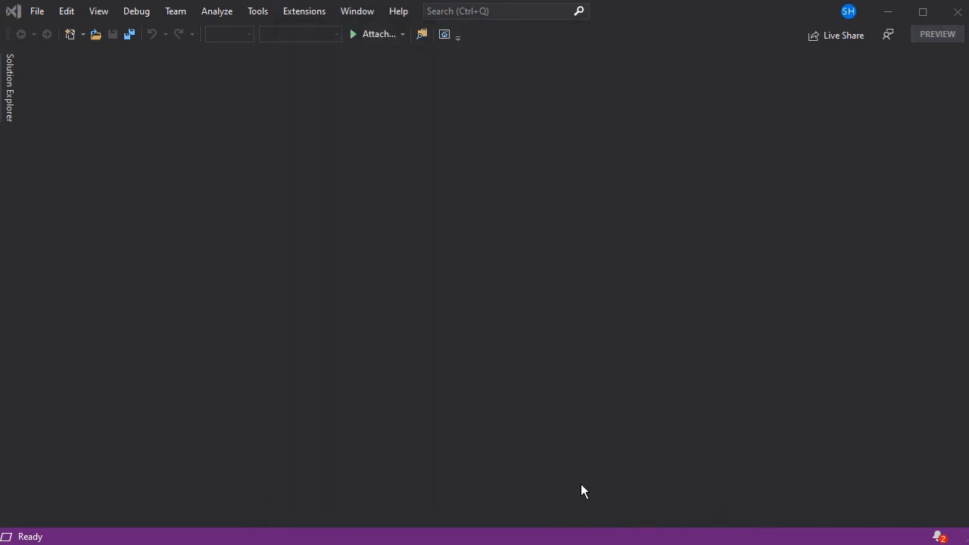
left_click(304, 10)
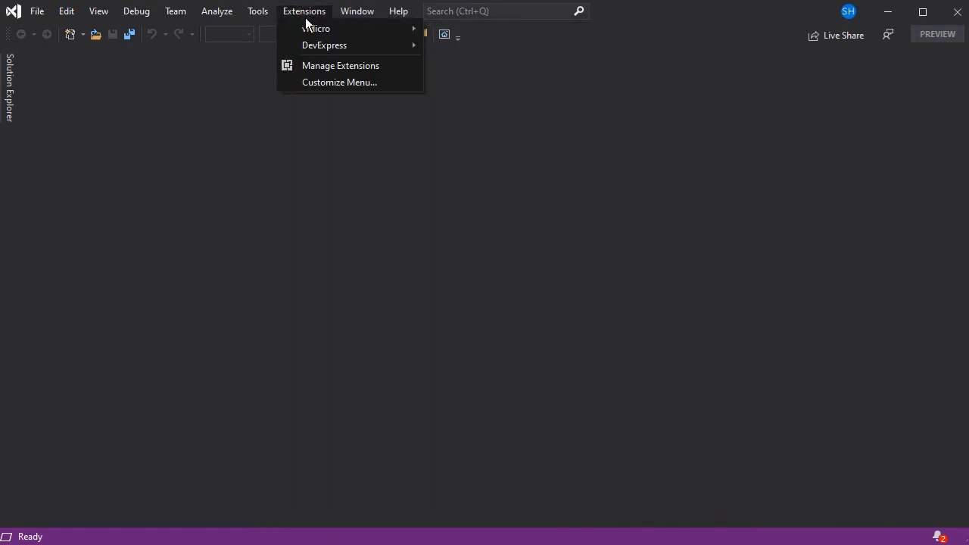